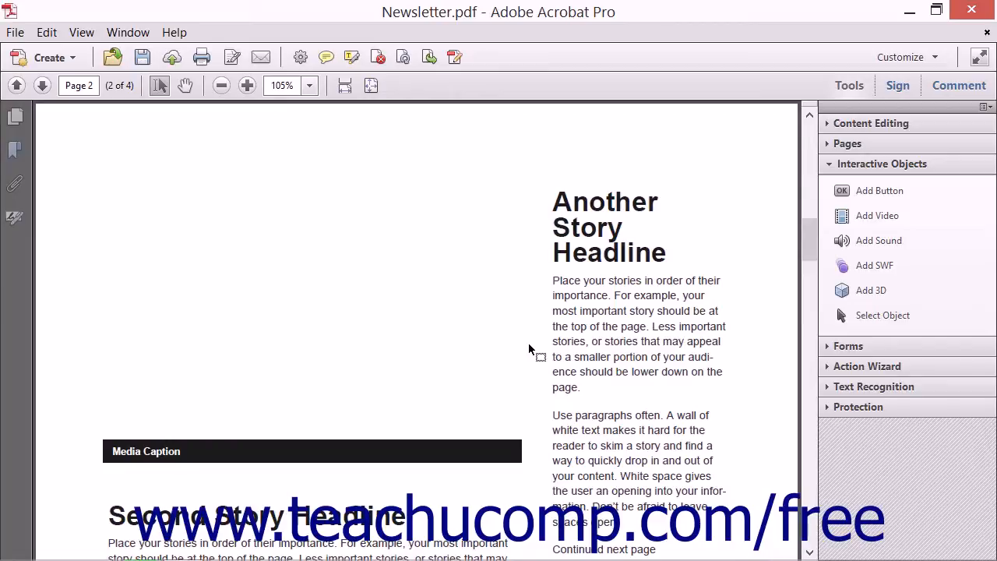
{"action": "mouse_move", "coordinate": [871, 290]}
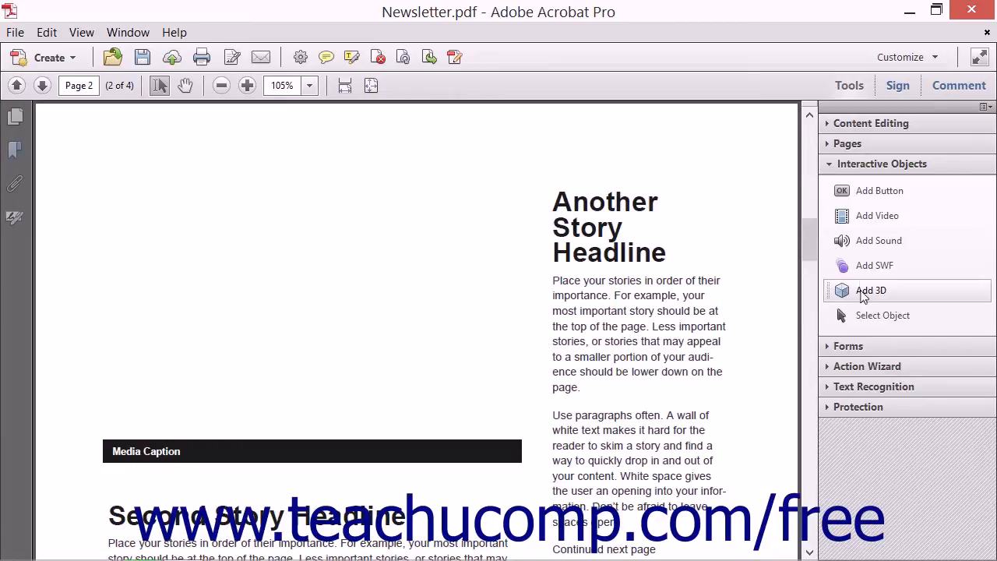
{"action": "mouse_move", "coordinate": [871, 290]}
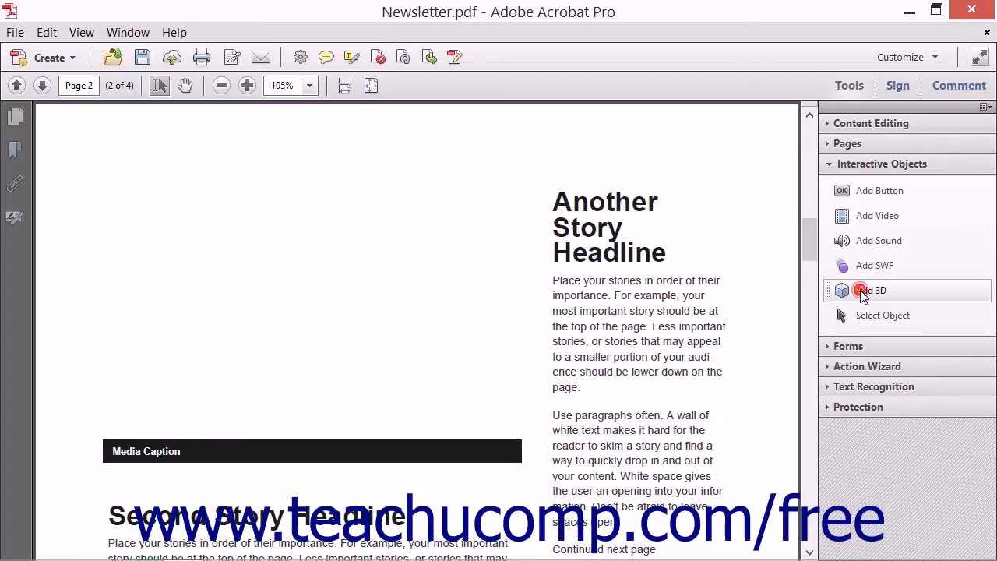
Start Add 3D and drag a canvas above the Media Caption bar on page 2
{"action": "left_click", "coordinate": [871, 290]}
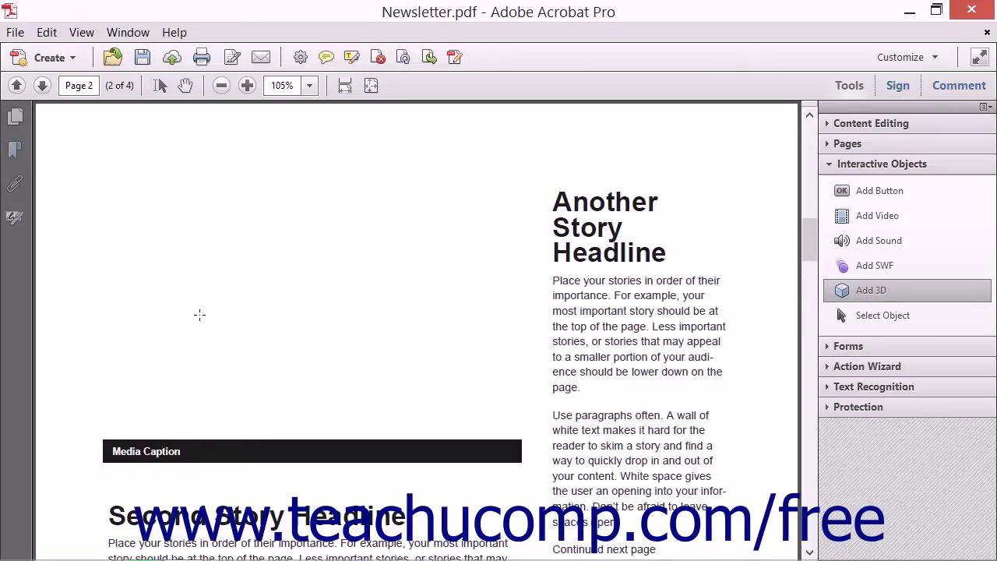
{"action": "mouse_move", "coordinate": [170, 395]}
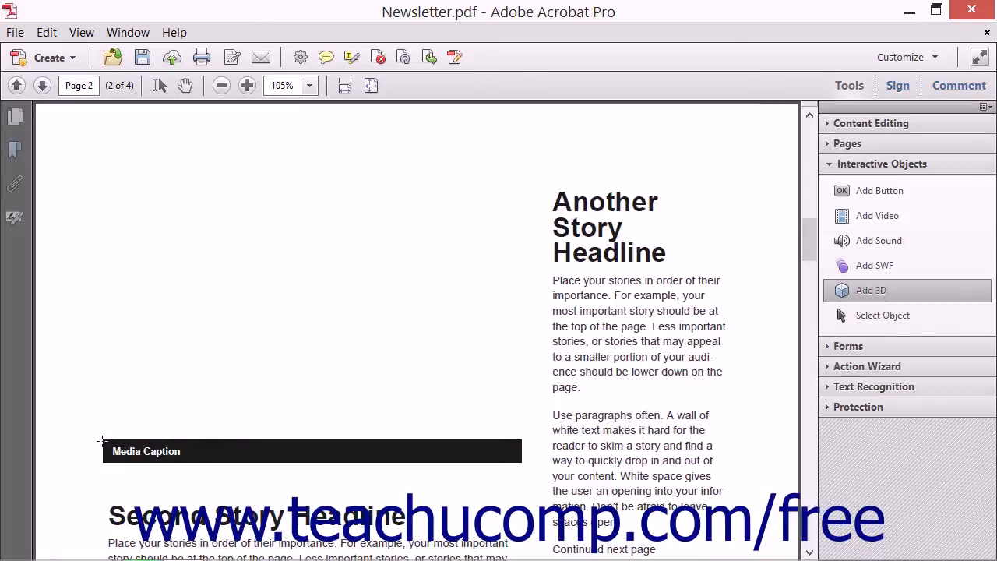
{"action": "left_click_drag", "start_coordinate": [101, 440], "coordinate": [372, 326]}
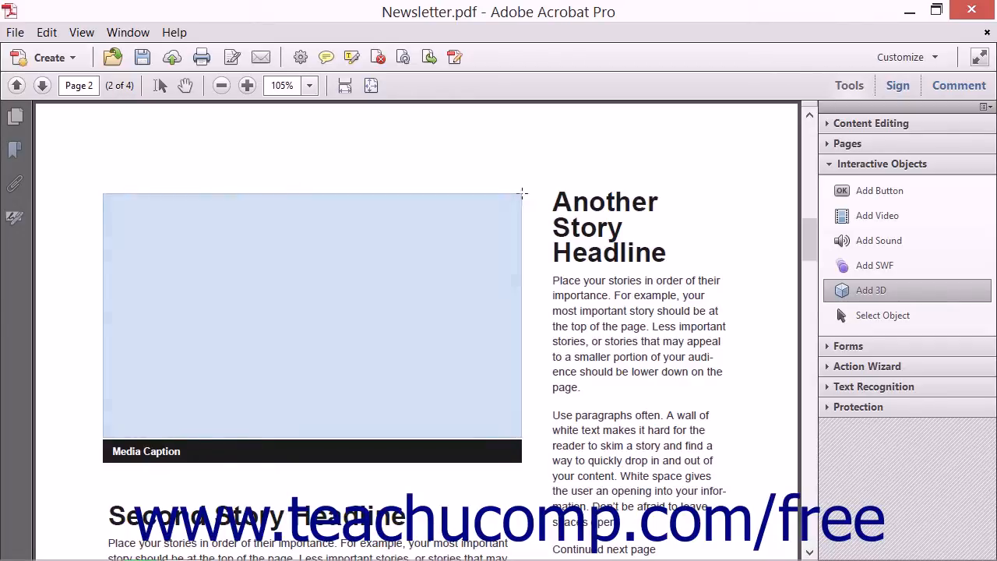
Finish the 3D area to open Insert 3D and drag the dialog higher
{"action": "left_click", "coordinate": [871, 290]}
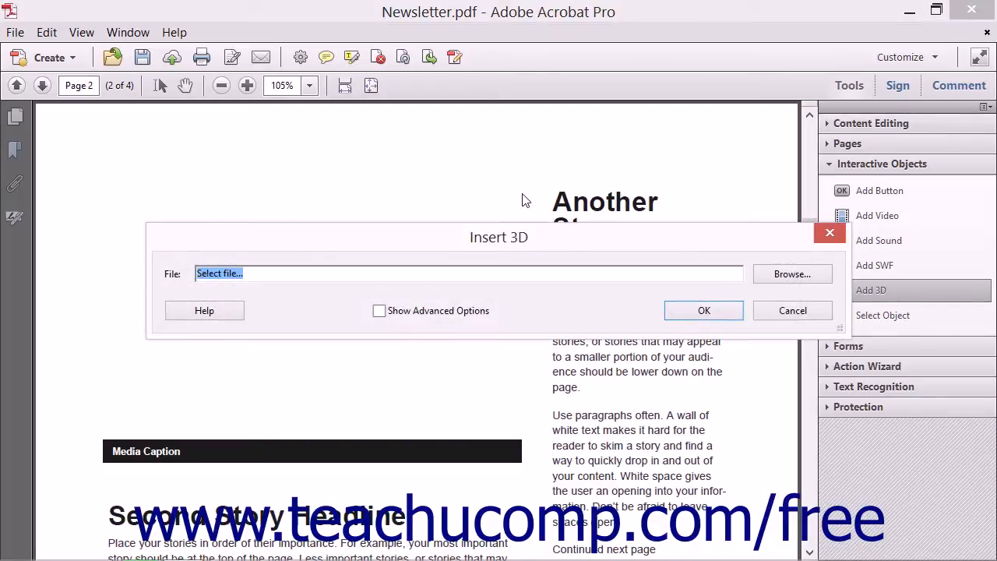
{"action": "left_click_drag", "start_coordinate": [499, 236], "coordinate": [437, 151]}
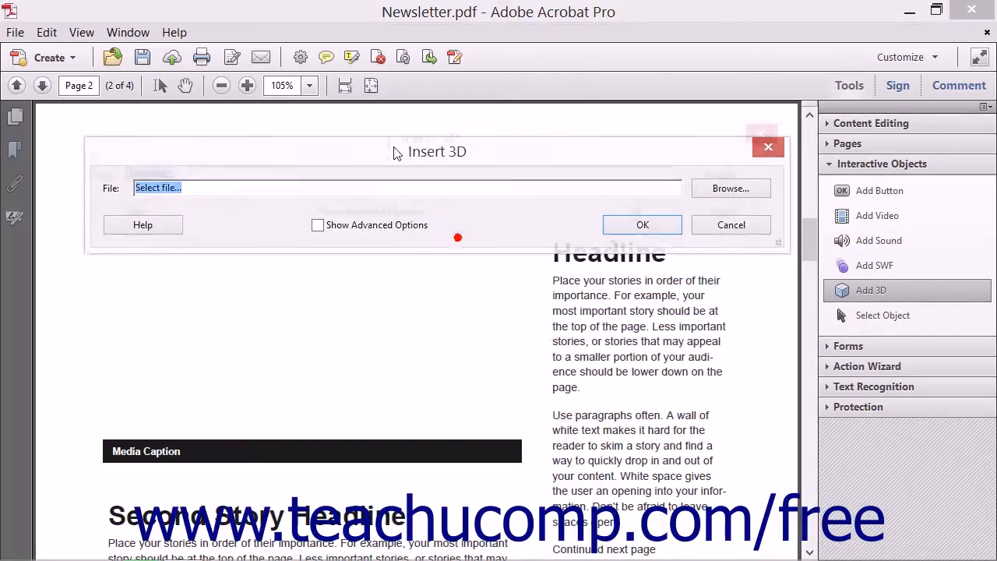
{"action": "left_click_drag", "start_coordinate": [437, 152], "coordinate": [421, 127]}
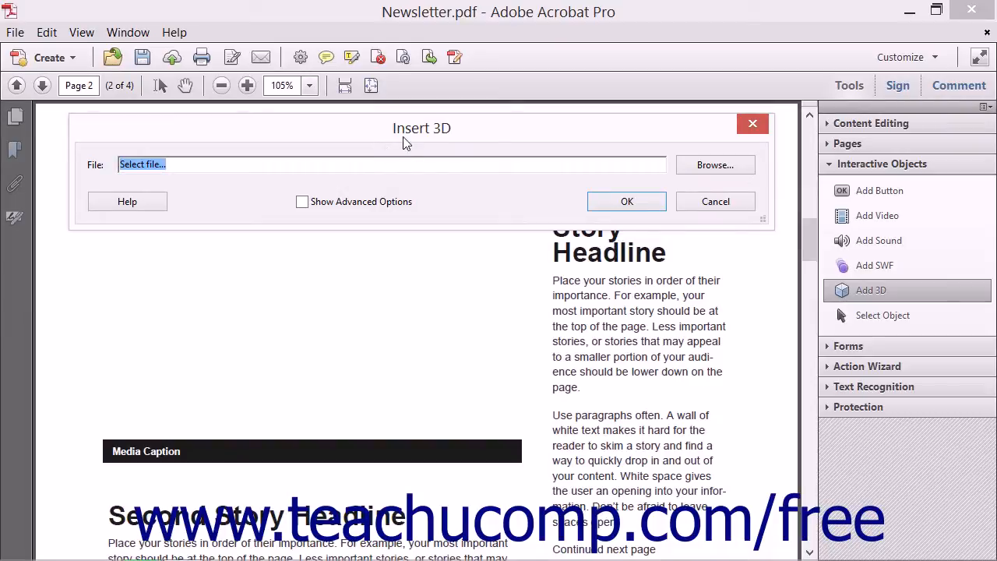
{"action": "mouse_move", "coordinate": [715, 164]}
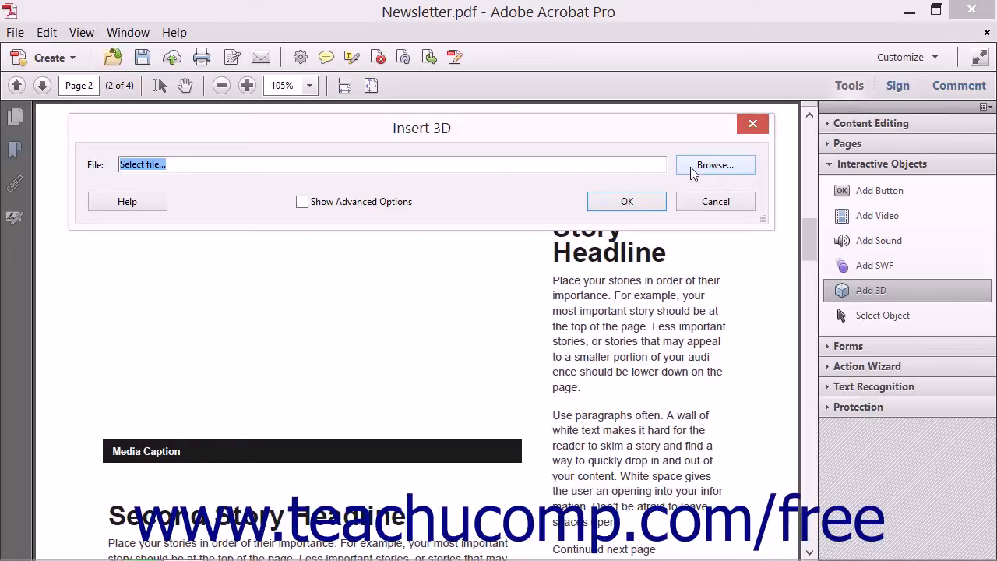
Browse Documents and choose '3D Object copy.U3D' as the model file
{"action": "left_click", "coordinate": [714, 165]}
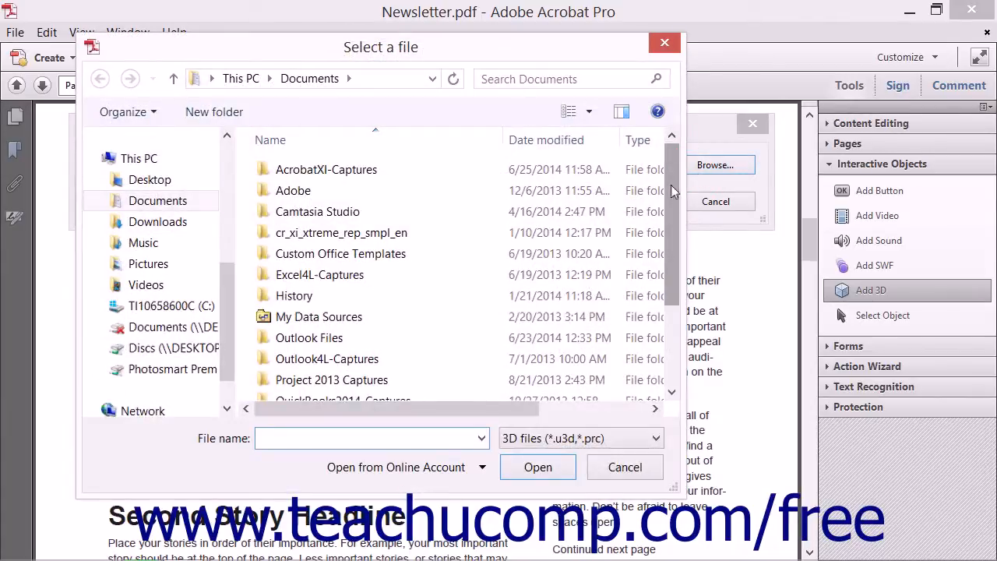
{"action": "scroll", "scroll_direction": "down", "scroll_amount": 3}
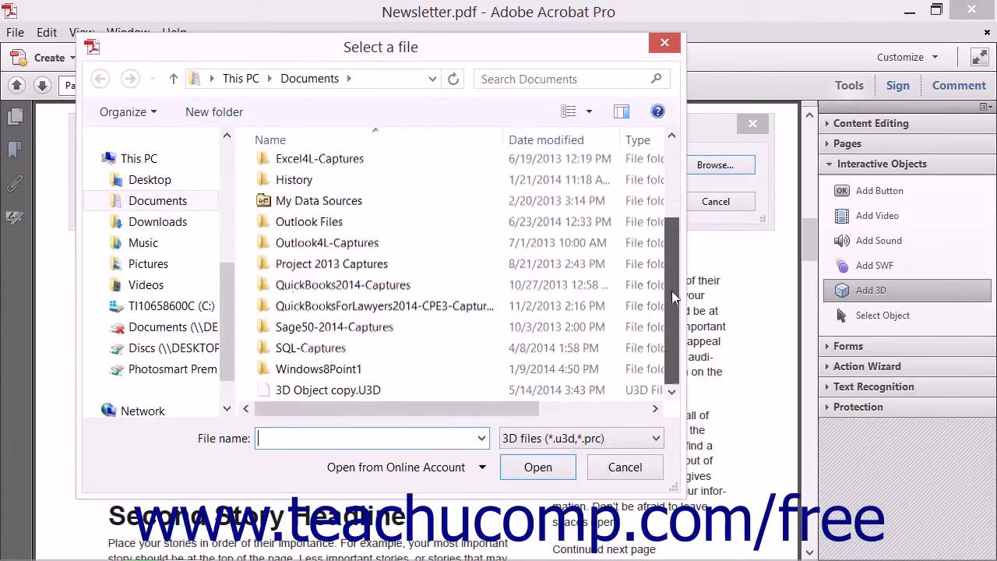
{"action": "left_click", "coordinate": [327, 390]}
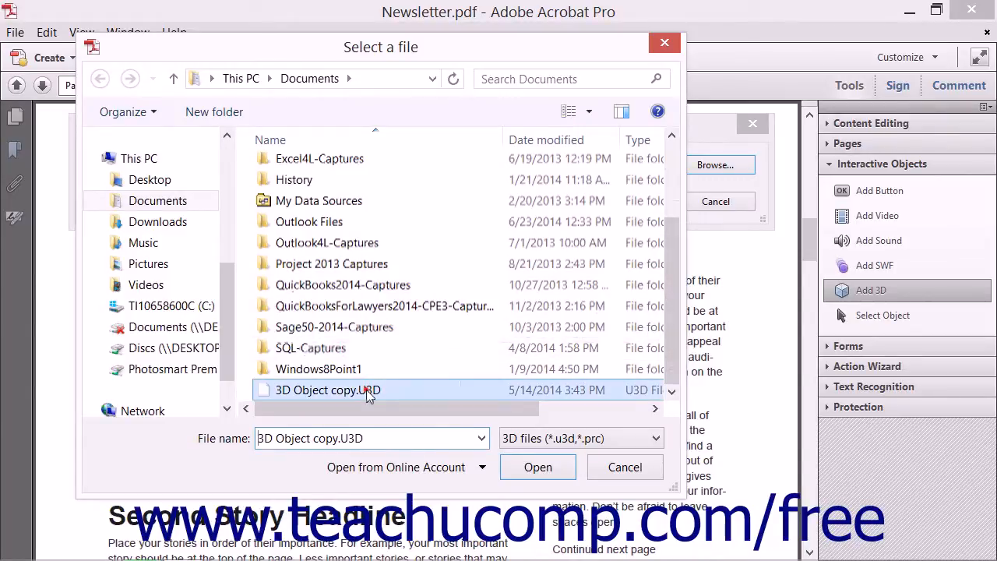
{"action": "mouse_move", "coordinate": [397, 390]}
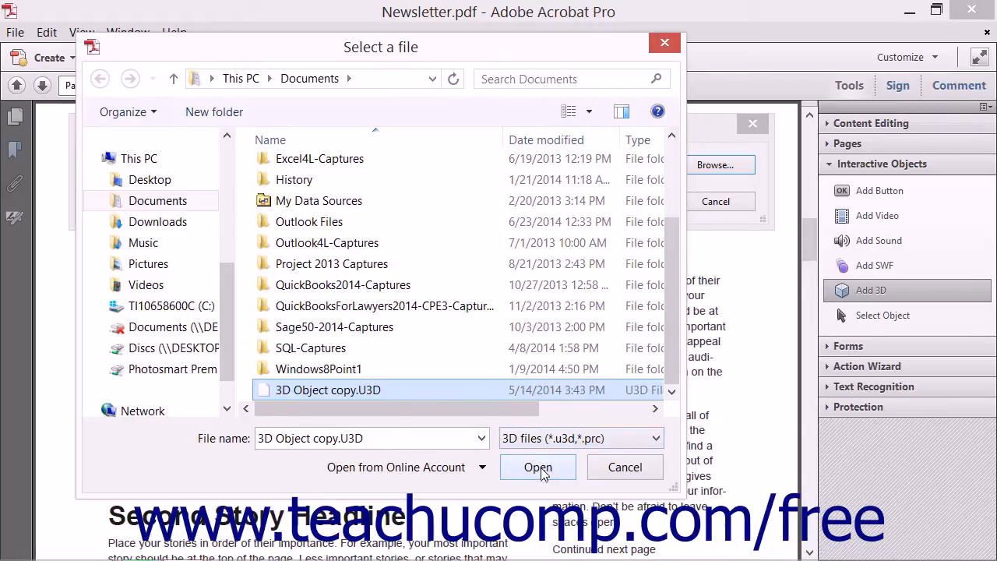
{"action": "left_click", "coordinate": [538, 467]}
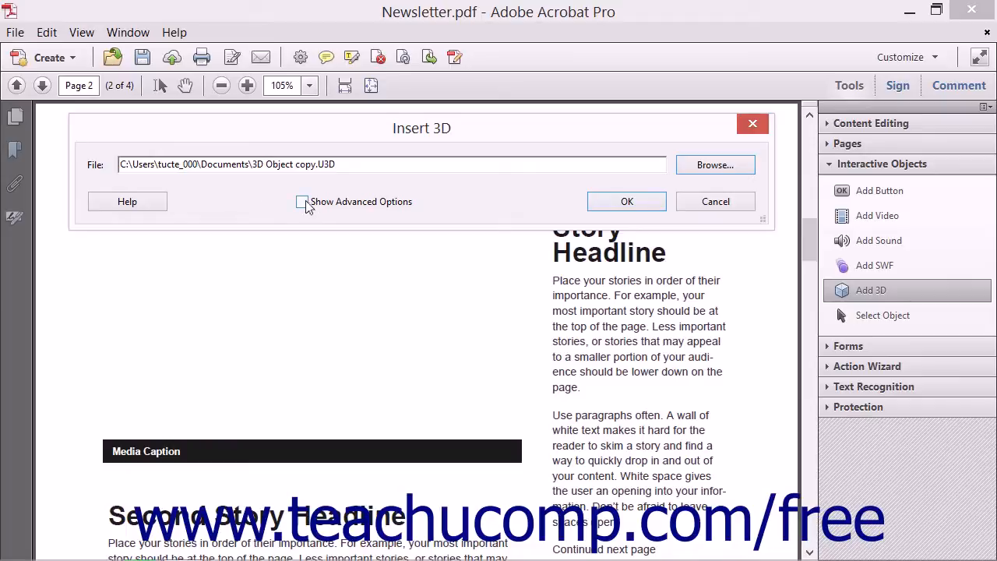
Check Show Advanced Options in the Insert 3D dialog
{"action": "left_click", "coordinate": [302, 202]}
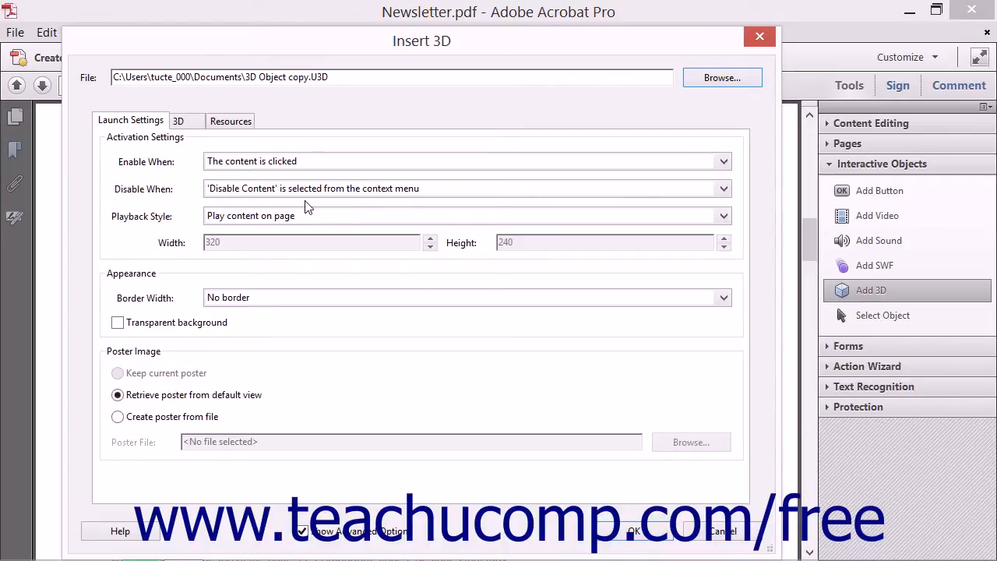
{"action": "mouse_move", "coordinate": [290, 209]}
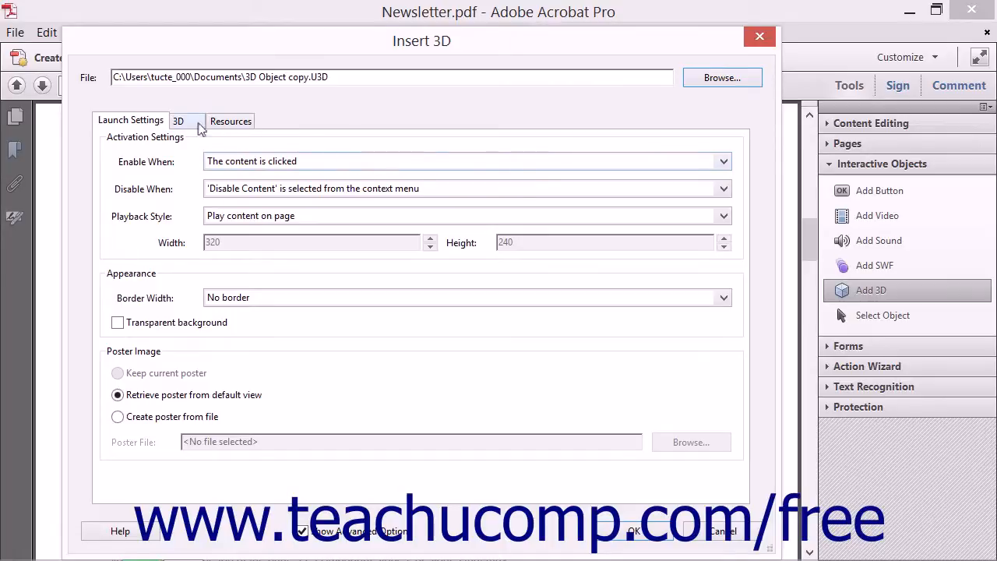
On the 3D tab, keep Lights from File and Solid rendering, reviewing background and animation
{"action": "left_click", "coordinate": [177, 121]}
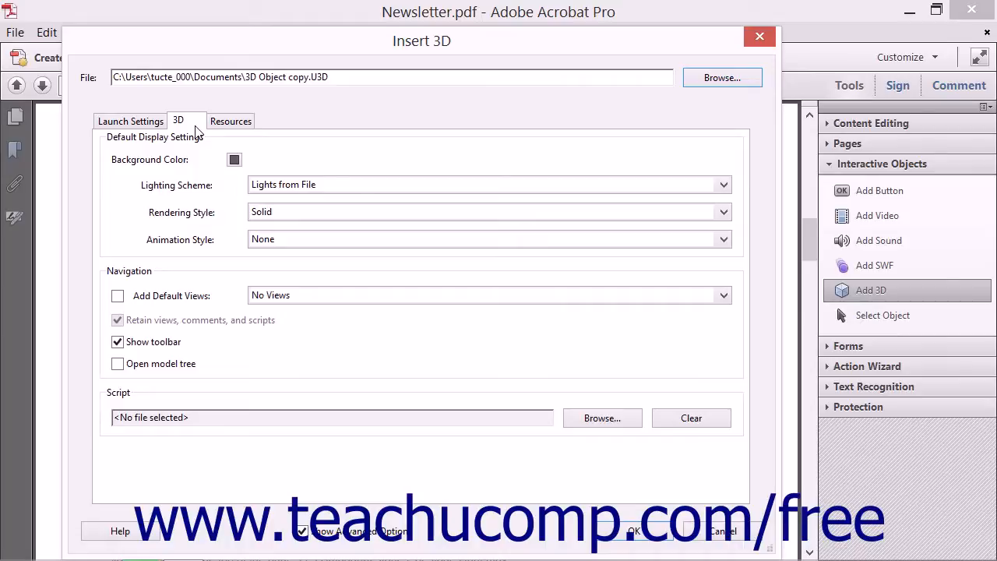
{"action": "mouse_move", "coordinate": [185, 145]}
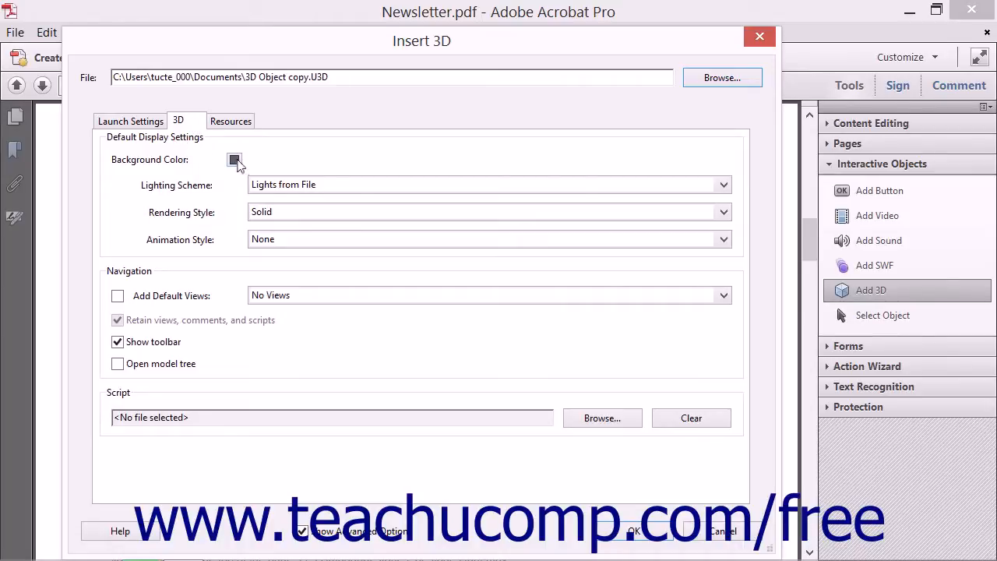
{"action": "left_click", "coordinate": [235, 160]}
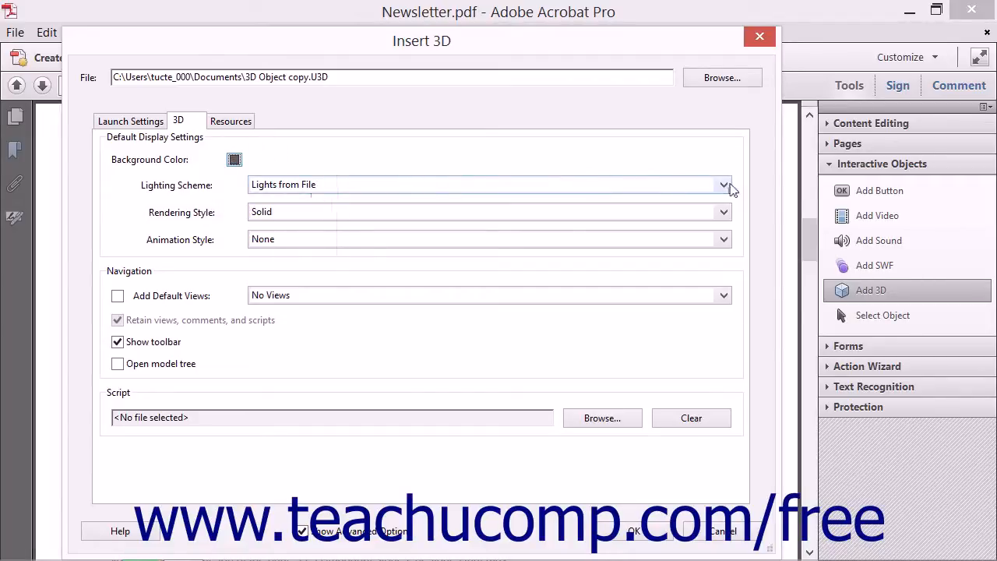
{"action": "left_click", "coordinate": [723, 185]}
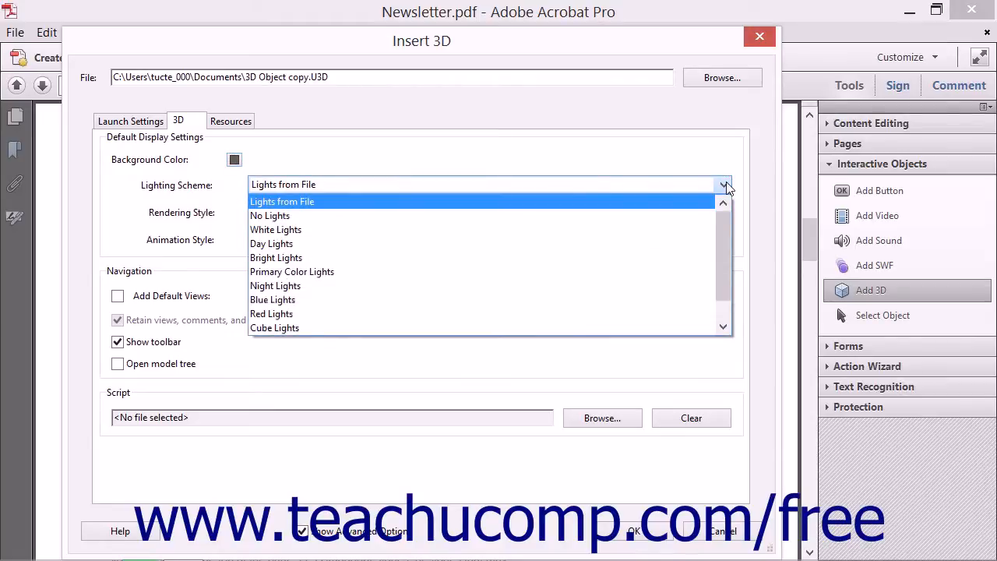
{"action": "left_click", "coordinate": [282, 201]}
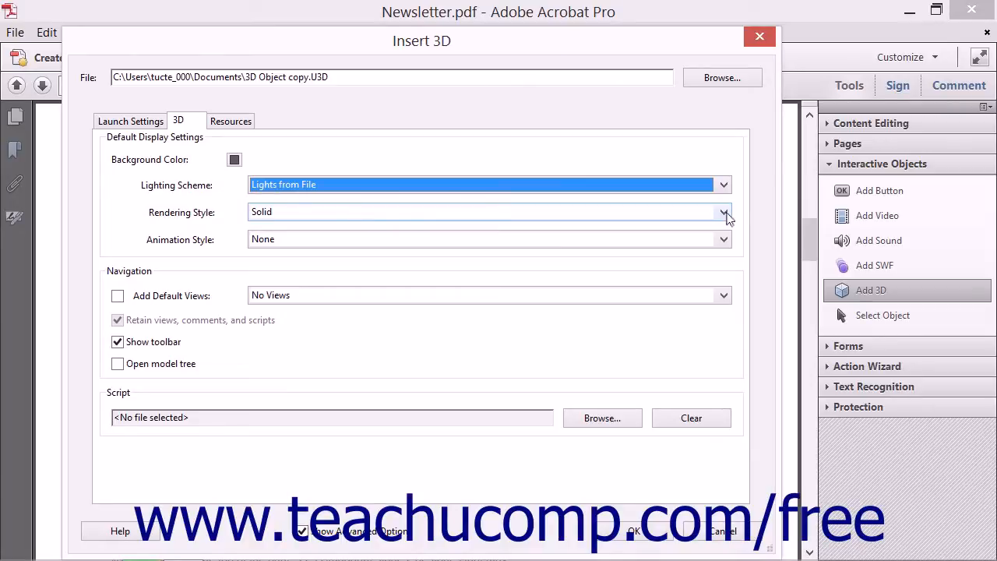
{"action": "left_click", "coordinate": [723, 212]}
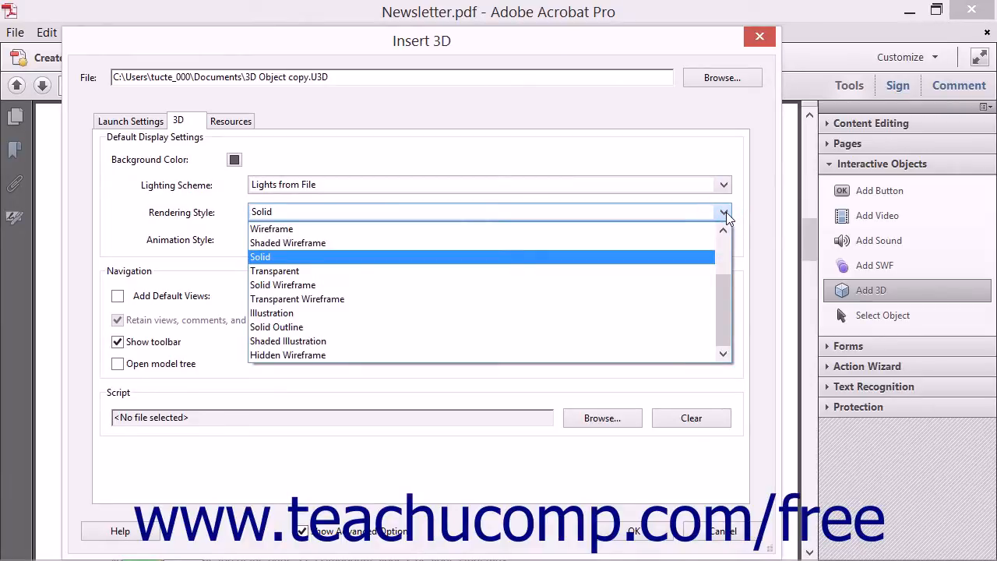
{"action": "left_click", "coordinate": [260, 257]}
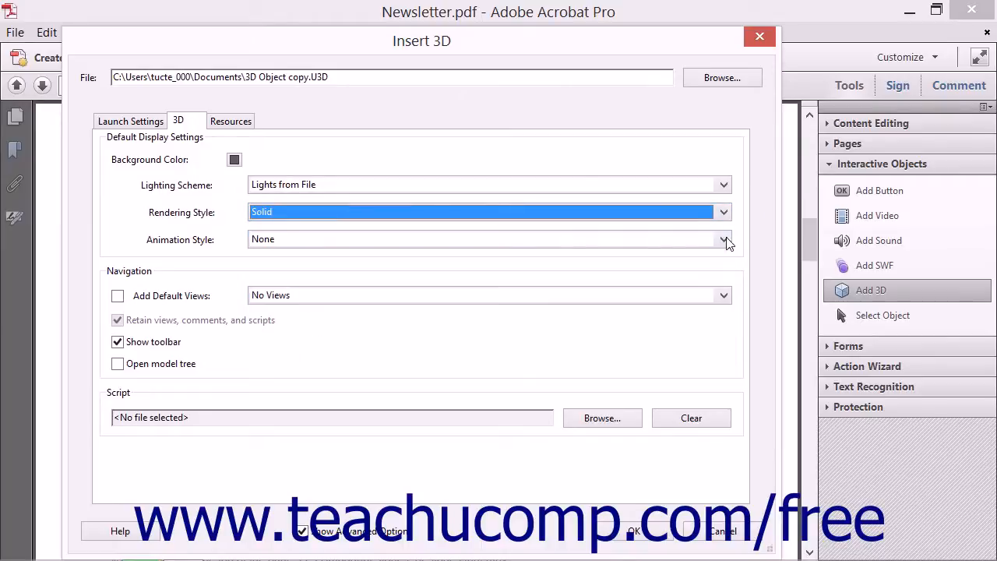
{"action": "mouse_move", "coordinate": [726, 244]}
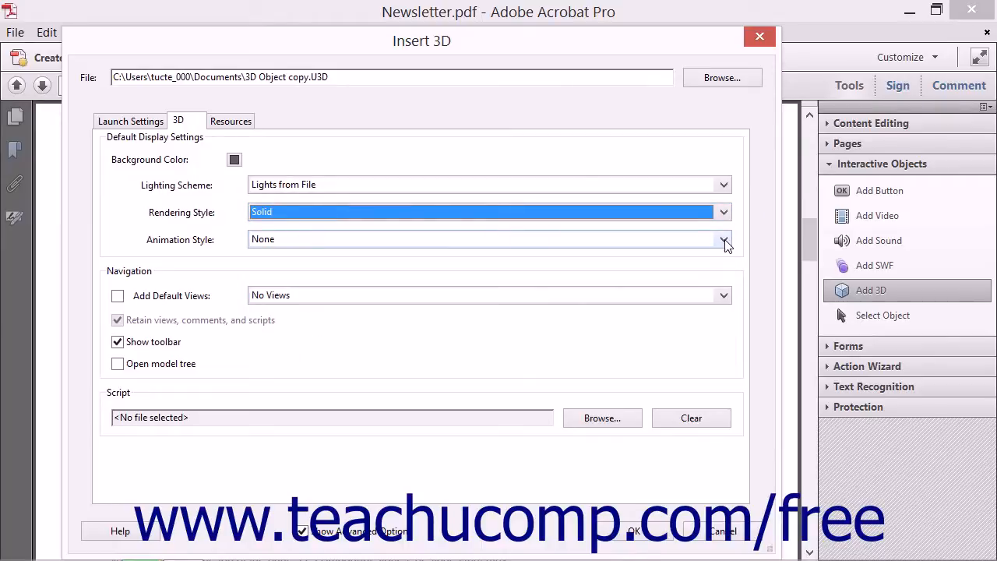
{"action": "left_click", "coordinate": [723, 239]}
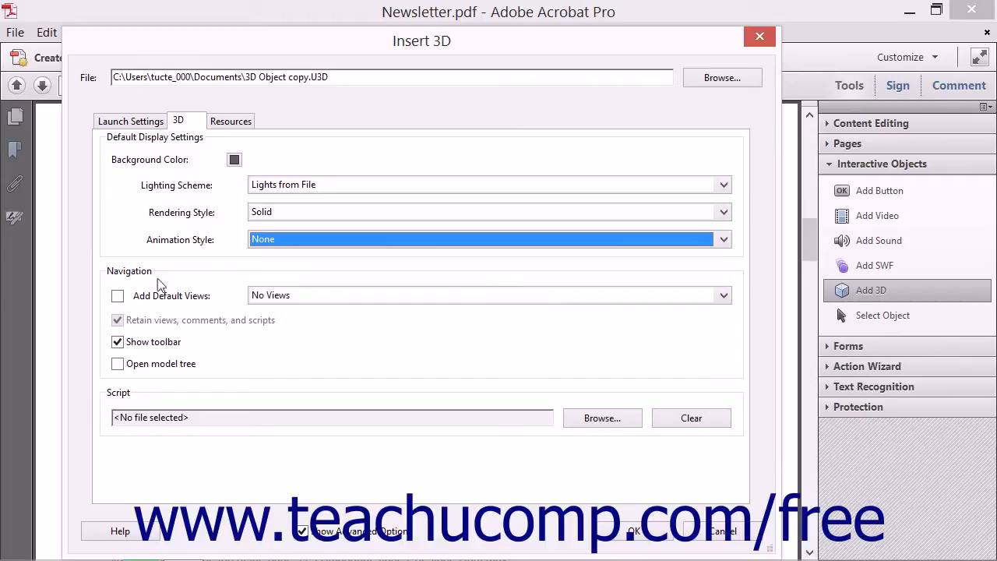
{"action": "mouse_move", "coordinate": [166, 302]}
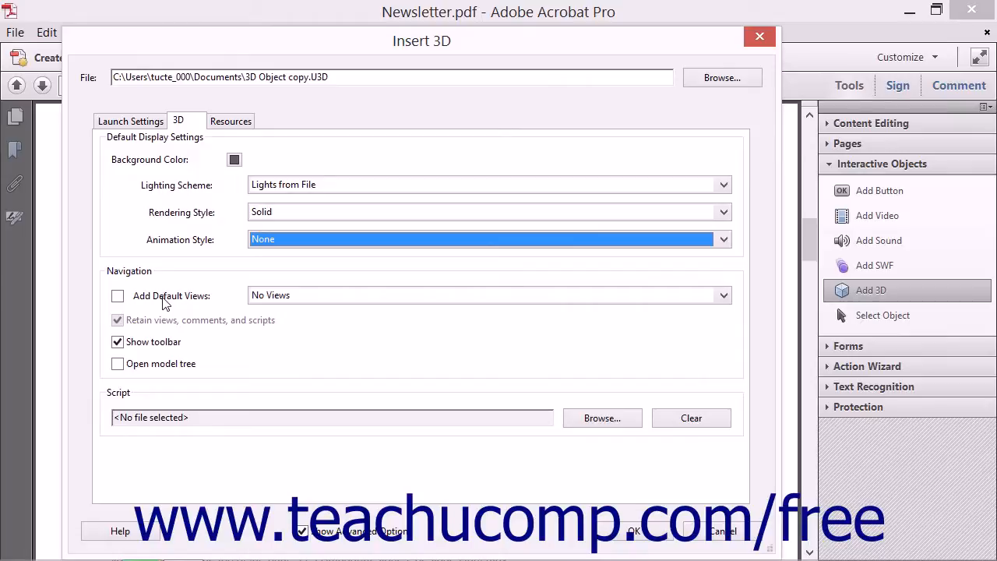
{"action": "mouse_move", "coordinate": [577, 315]}
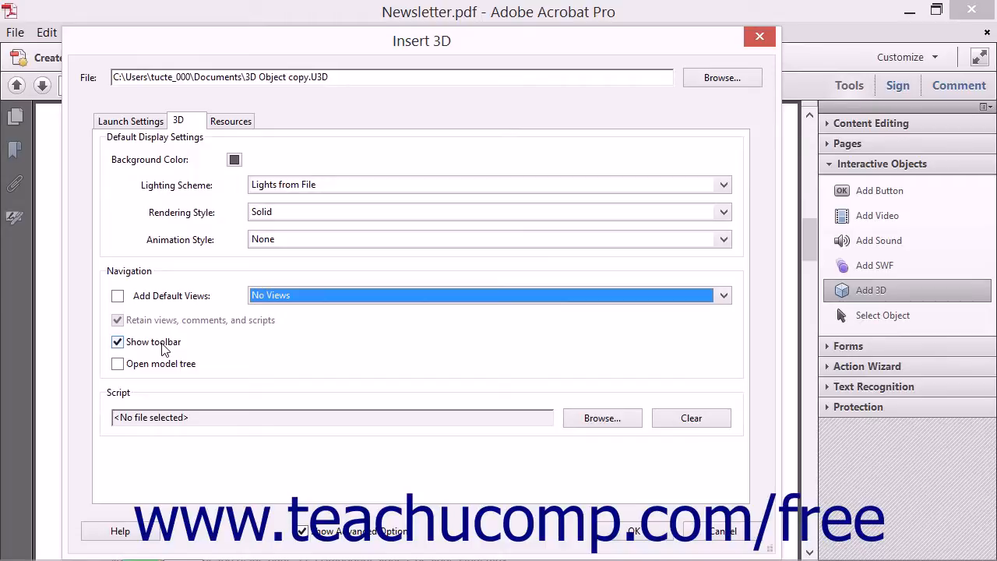
Leave Open Model Tree off and cancel choosing a default script
{"action": "left_click", "coordinate": [117, 364]}
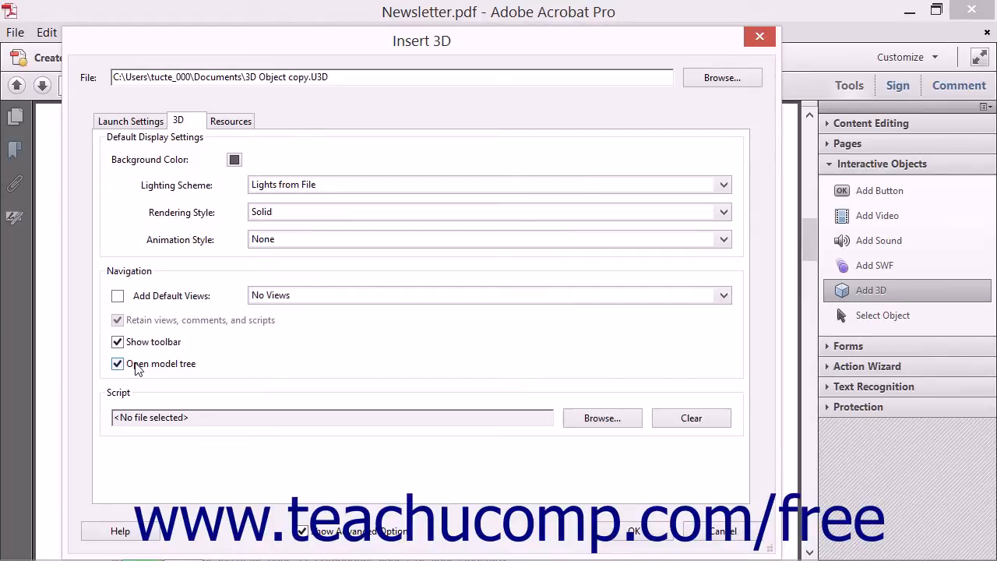
{"action": "left_click", "coordinate": [117, 364]}
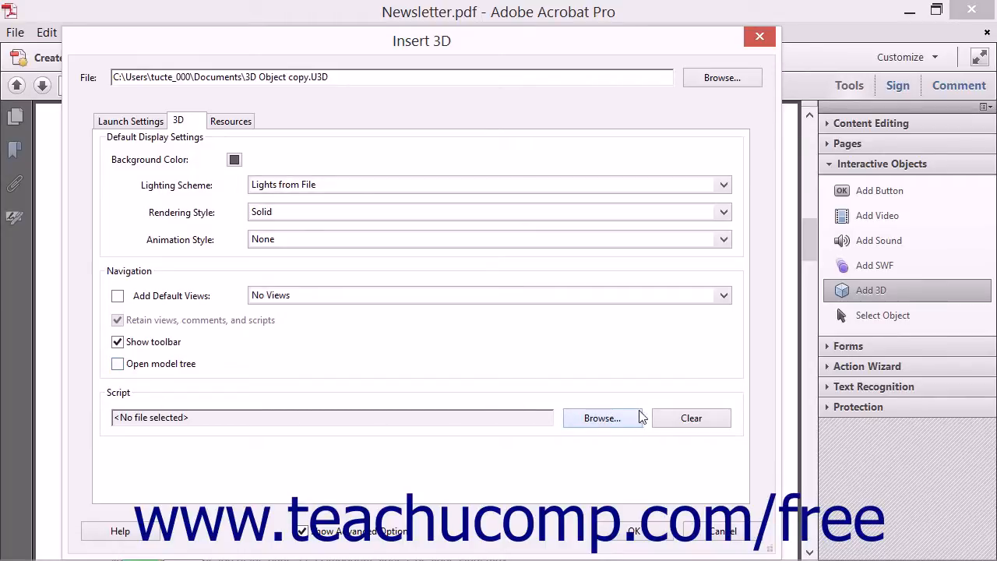
{"action": "left_click", "coordinate": [602, 418]}
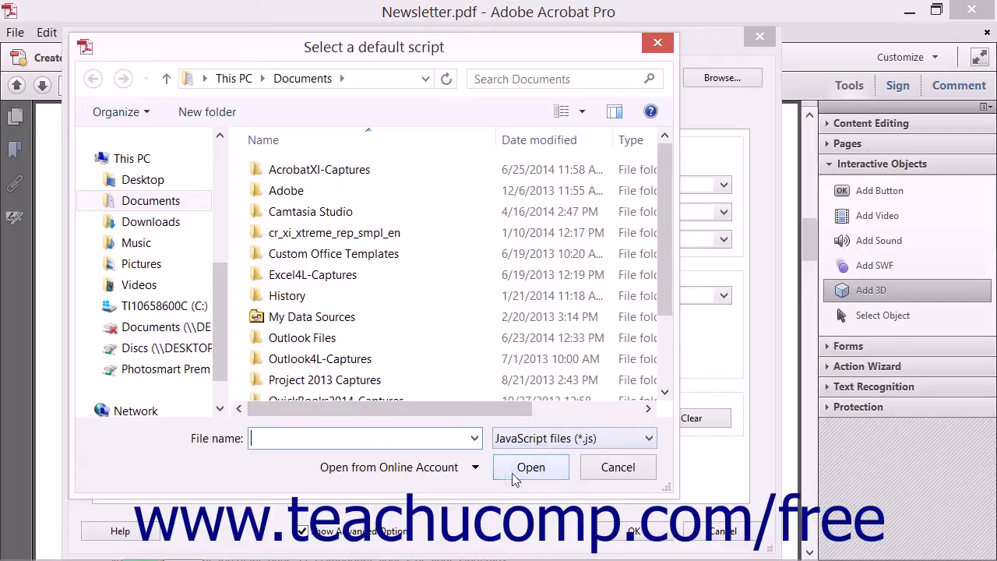
{"action": "mouse_move", "coordinate": [479, 483]}
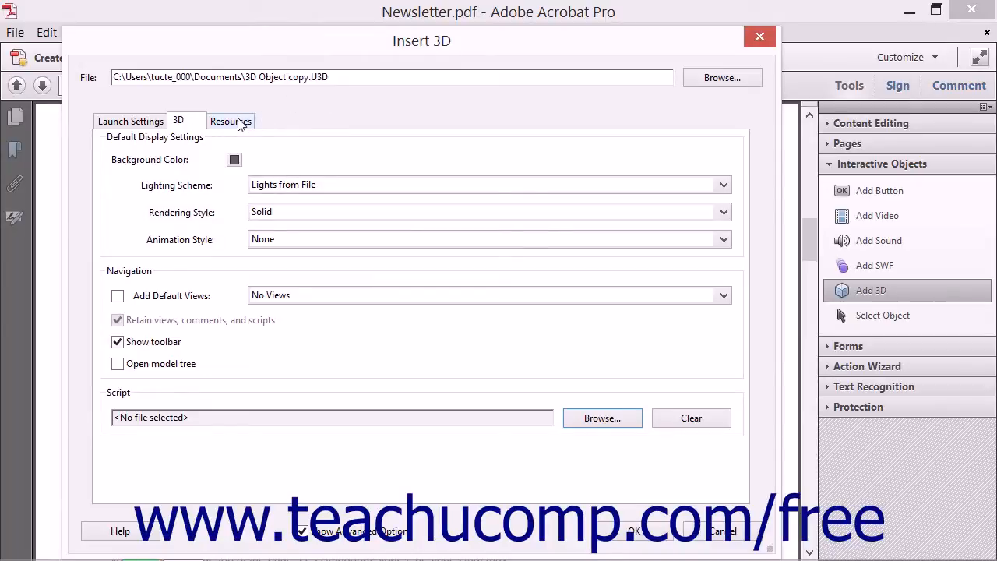
{"action": "left_click", "coordinate": [230, 121]}
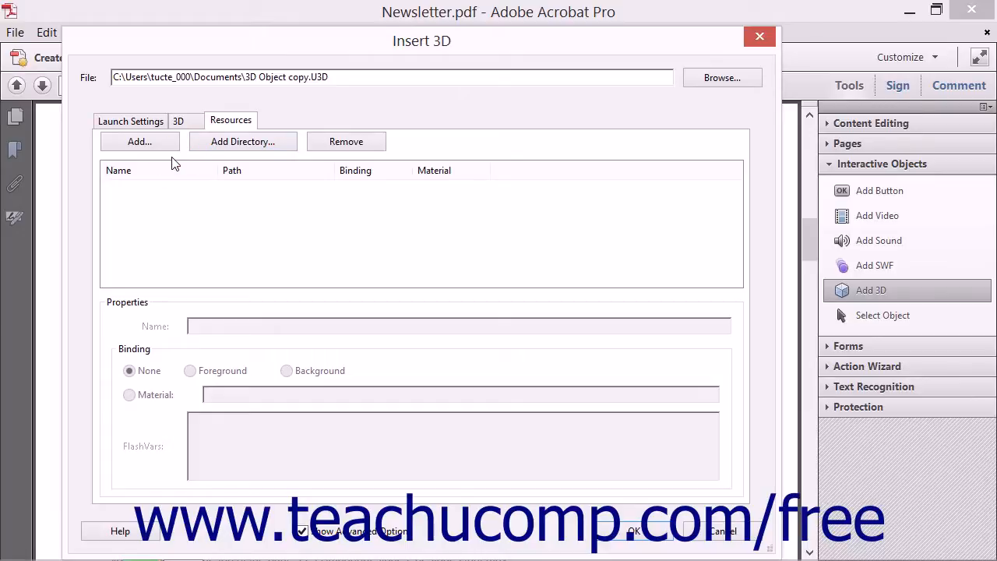
{"action": "mouse_move", "coordinate": [223, 161]}
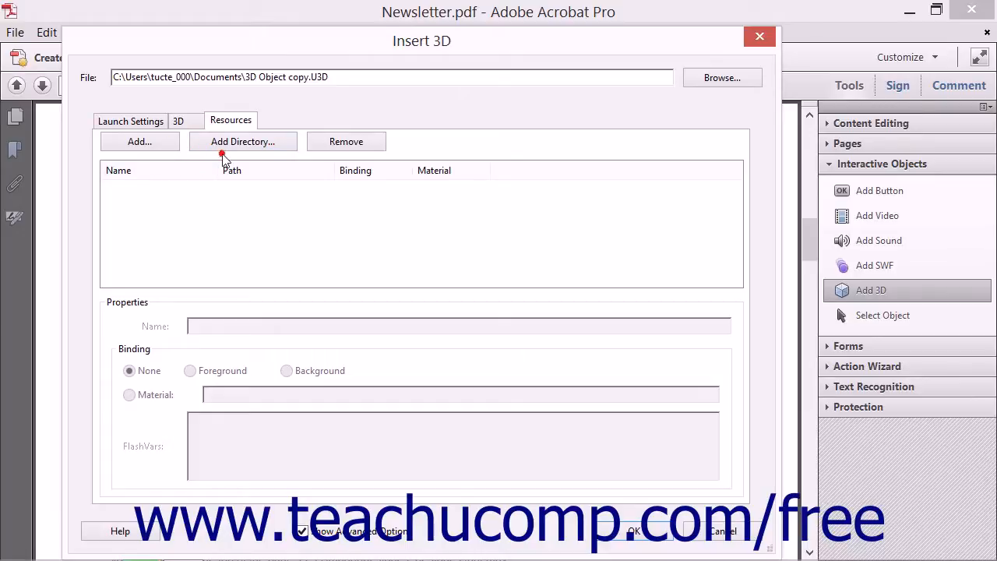
{"action": "mouse_move", "coordinate": [225, 160]}
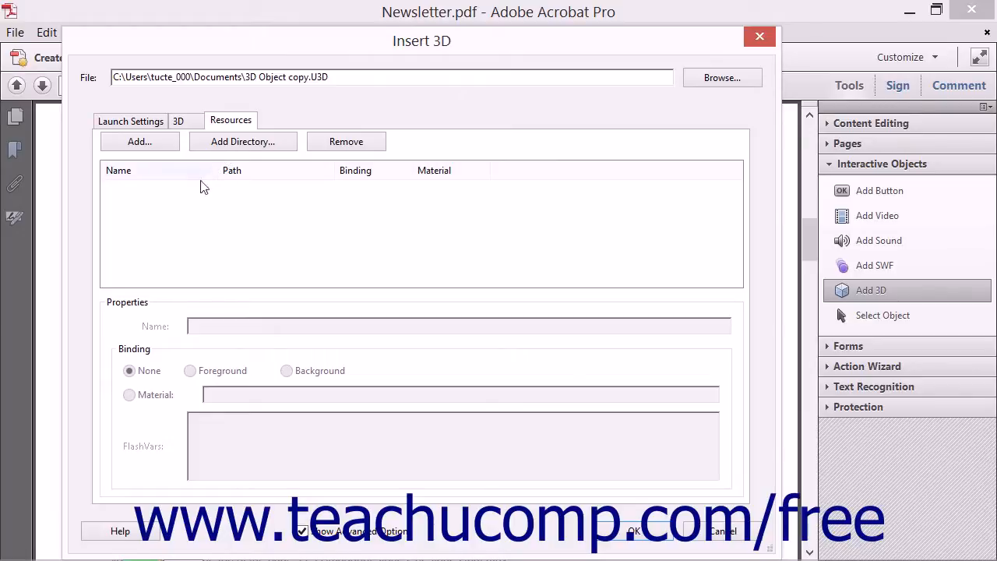
Review the Resources tab options without adding any resources
{"action": "left_click", "coordinate": [165, 201]}
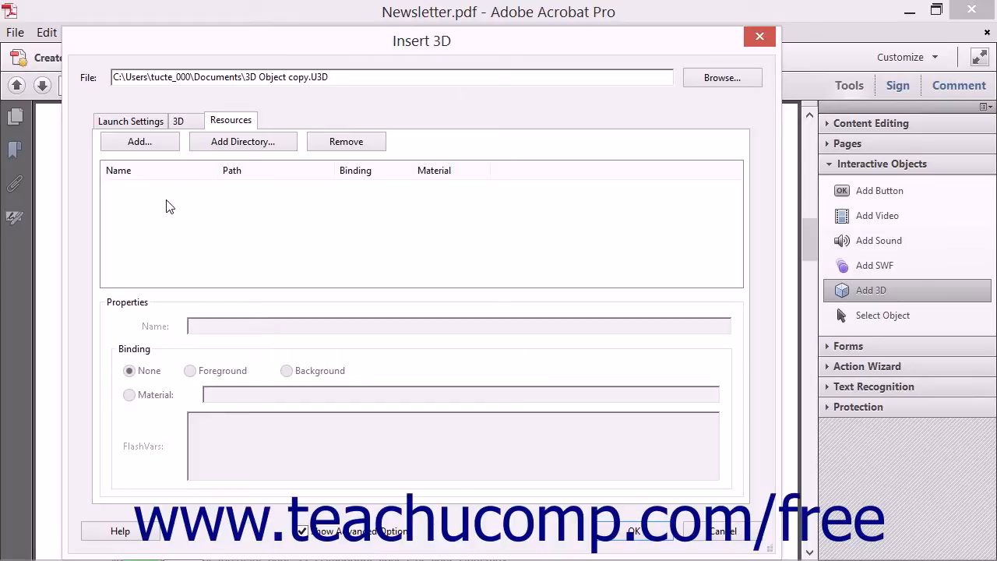
{"action": "mouse_move", "coordinate": [170, 313]}
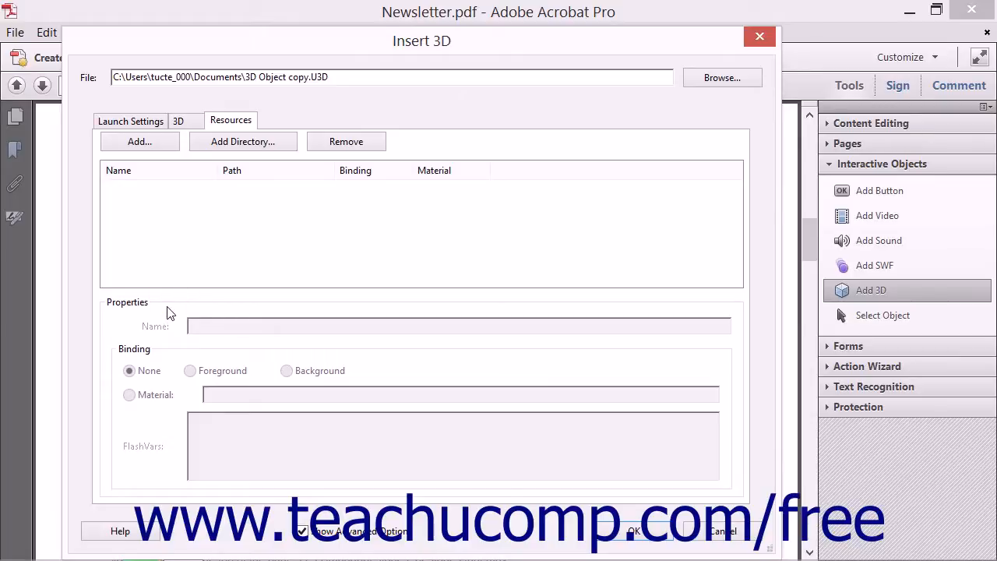
{"action": "mouse_move", "coordinate": [403, 195]}
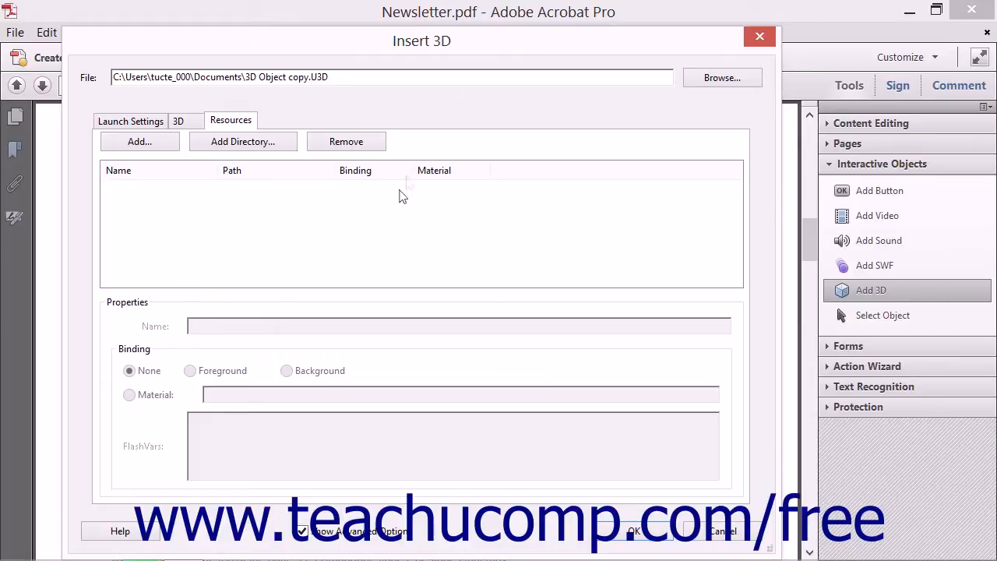
{"action": "mouse_move", "coordinate": [407, 147]}
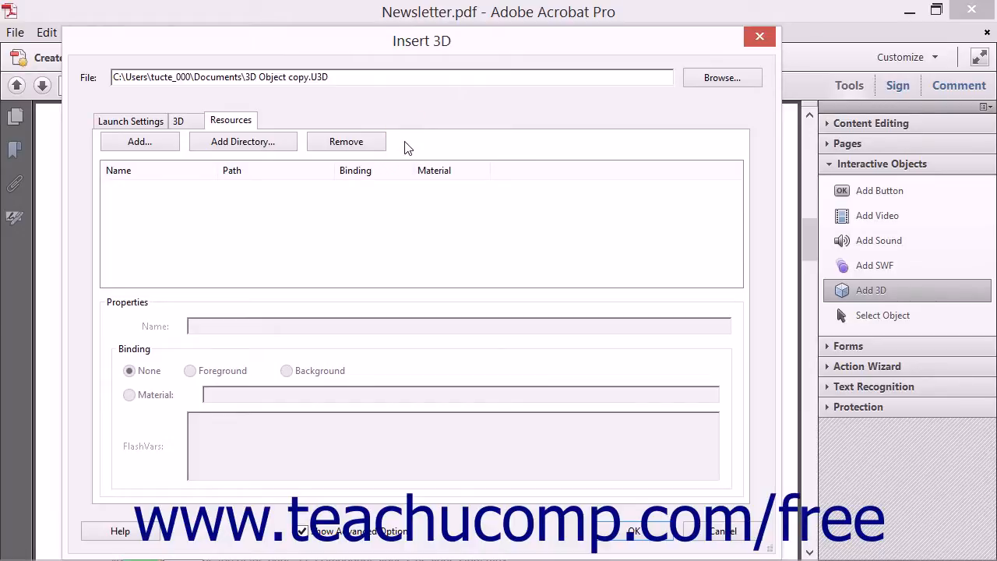
{"action": "mouse_move", "coordinate": [272, 308]}
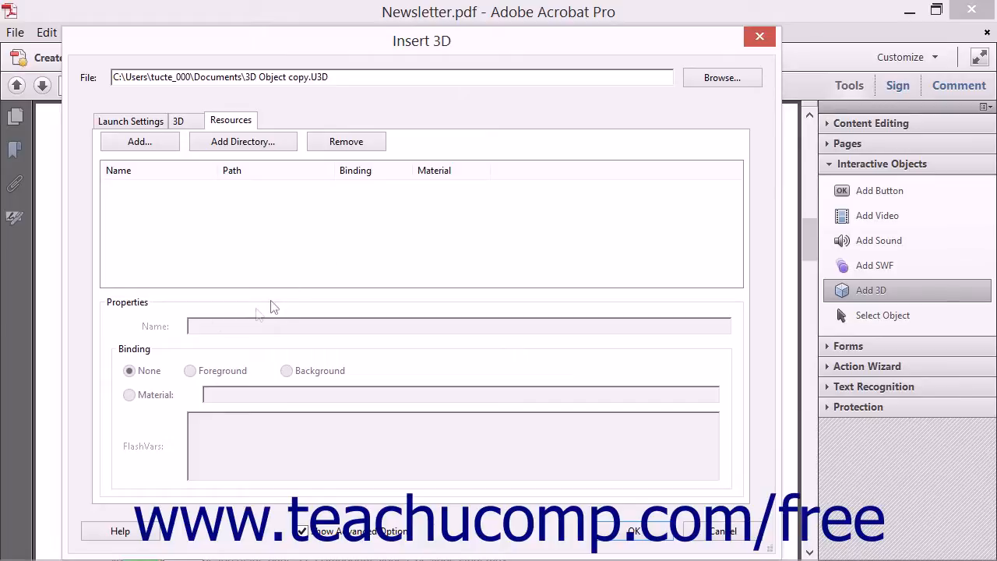
{"action": "left_click", "coordinate": [160, 327]}
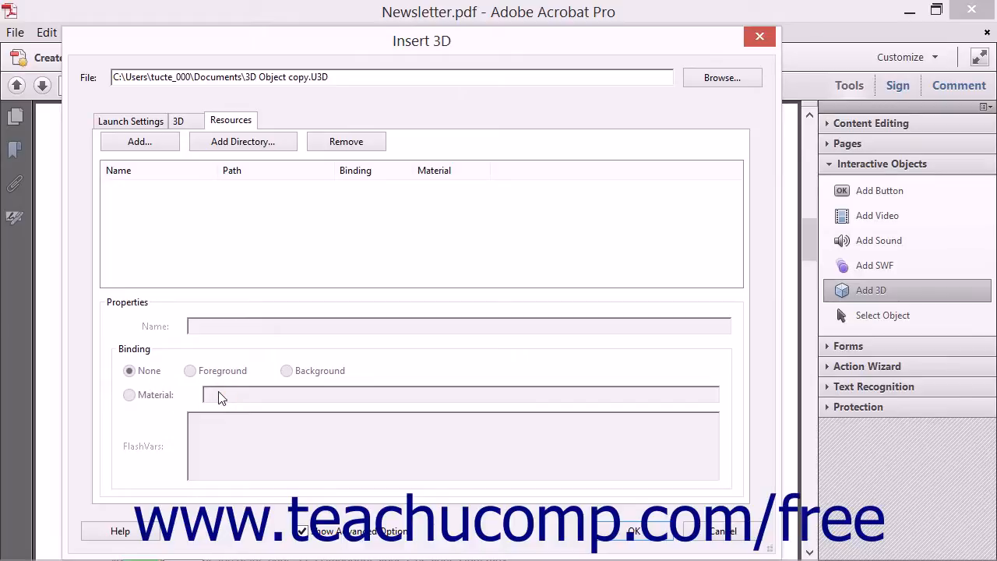
{"action": "mouse_move", "coordinate": [149, 454]}
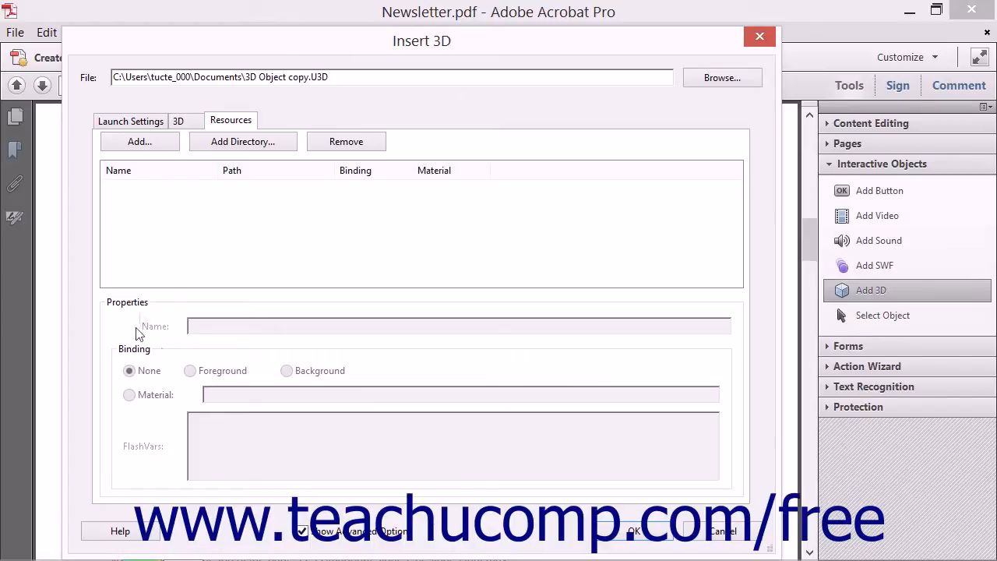
{"action": "mouse_move", "coordinate": [274, 324]}
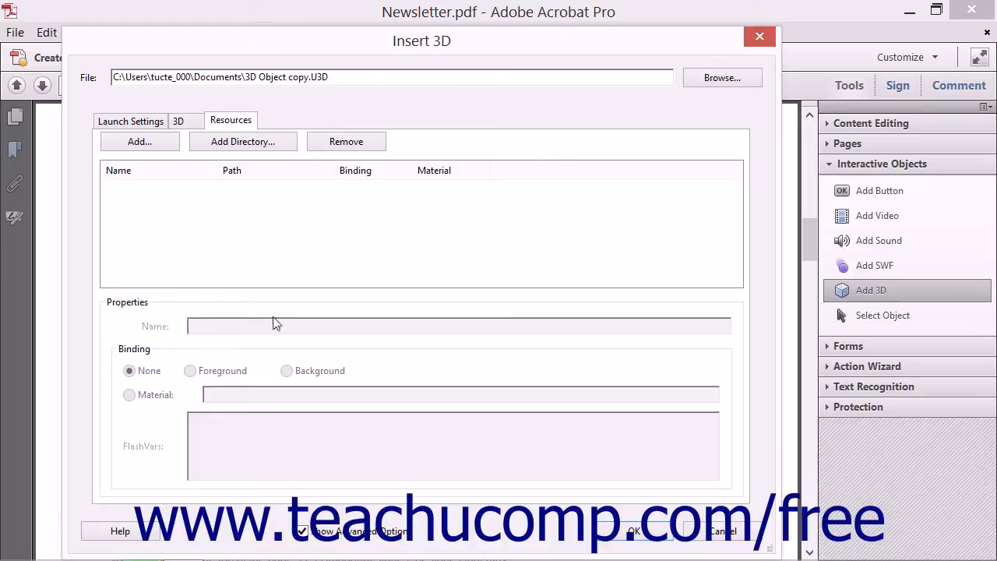
{"action": "mouse_move", "coordinate": [312, 328]}
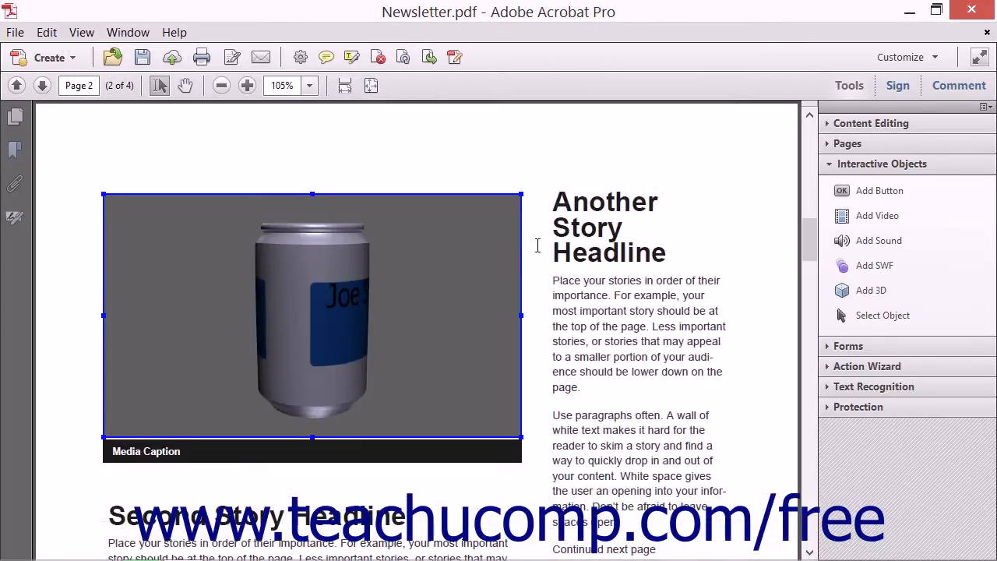
{"action": "mouse_move", "coordinate": [471, 267]}
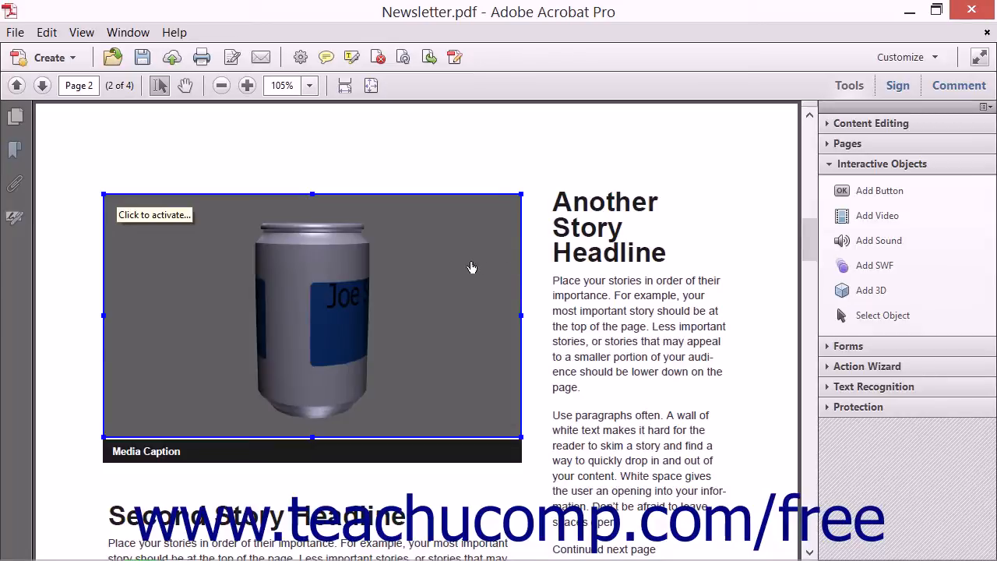
{"action": "mouse_move", "coordinate": [505, 226]}
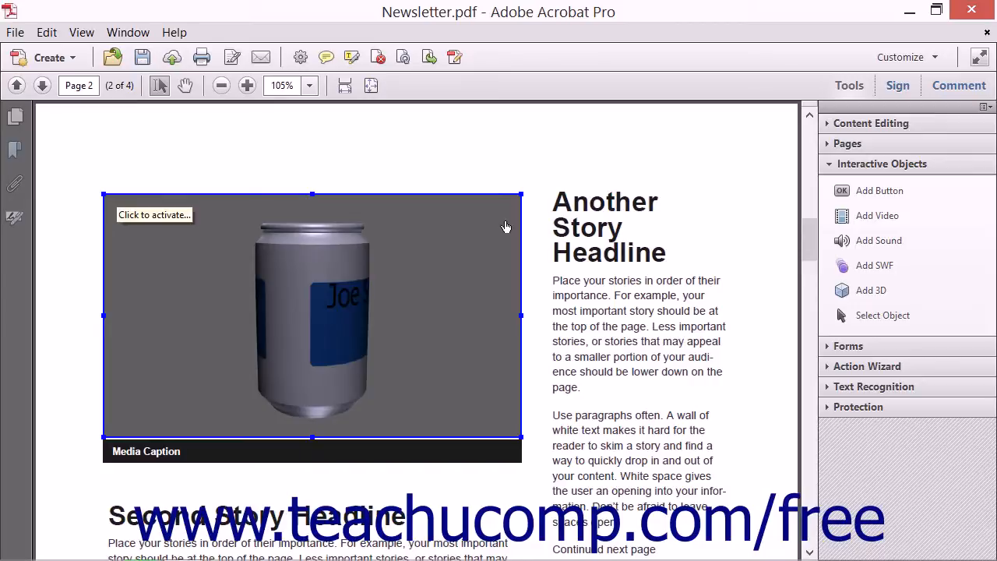
{"action": "mouse_move", "coordinate": [503, 232]}
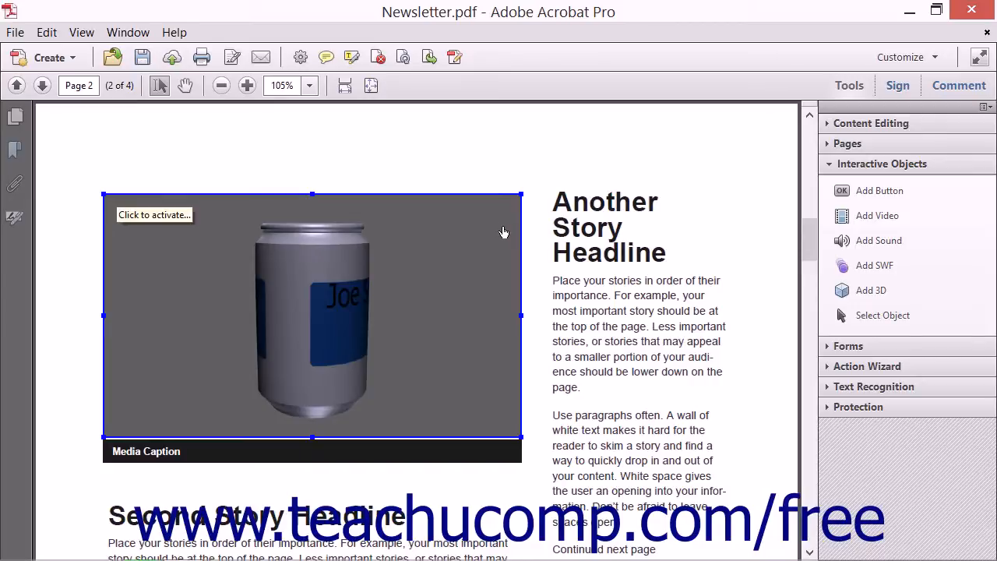
{"action": "mouse_move", "coordinate": [883, 315]}
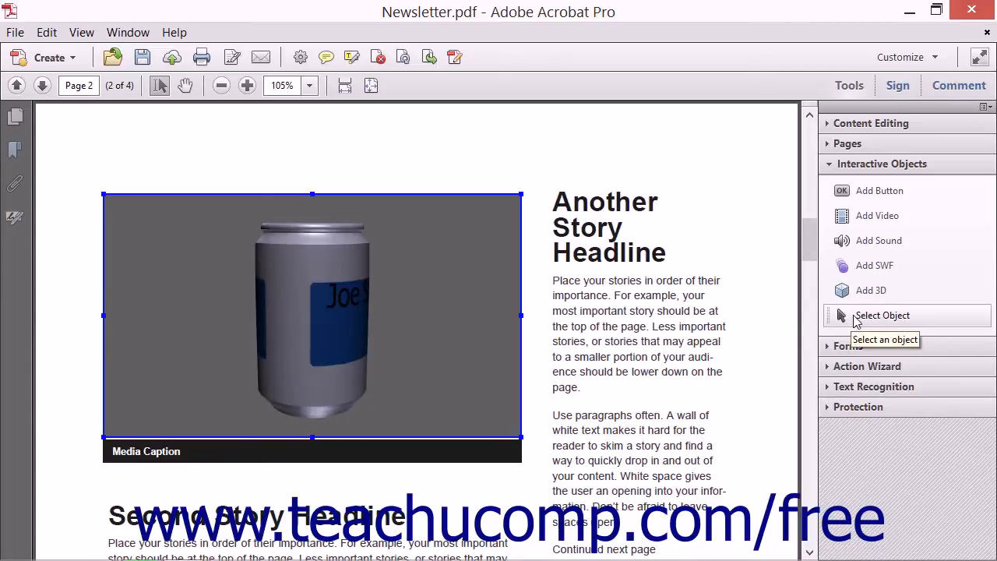
{"action": "mouse_move", "coordinate": [882, 316]}
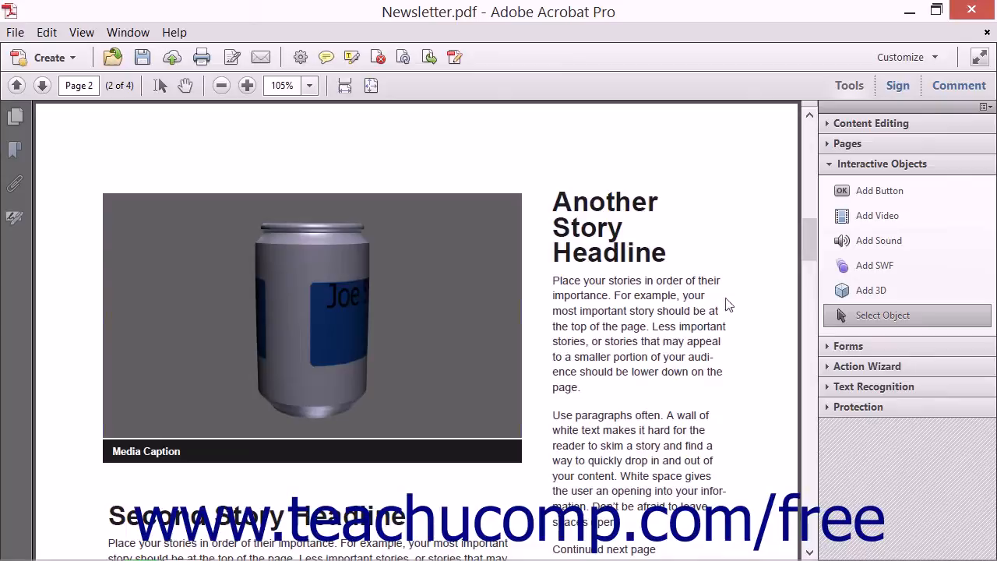
Select the soda can canvas, move it up, and stretch it to the Media Caption bar
{"action": "left_click", "coordinate": [312, 315]}
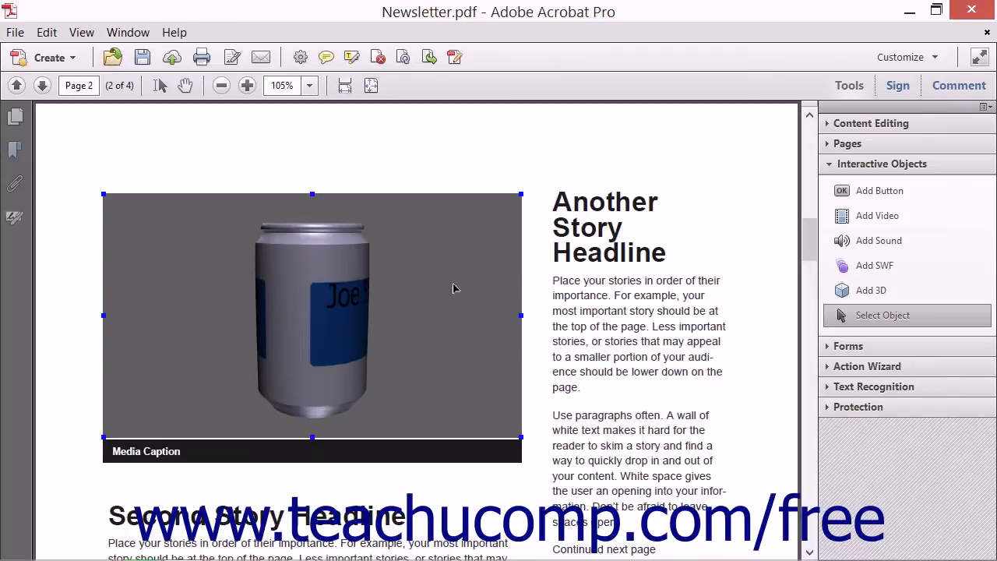
{"action": "mouse_move", "coordinate": [442, 284]}
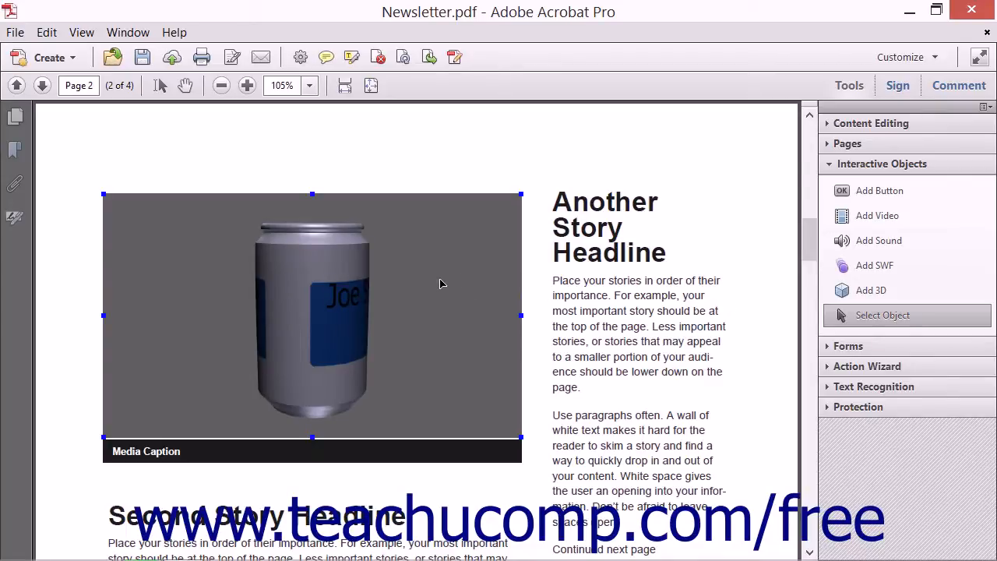
{"action": "left_click", "coordinate": [311, 315]}
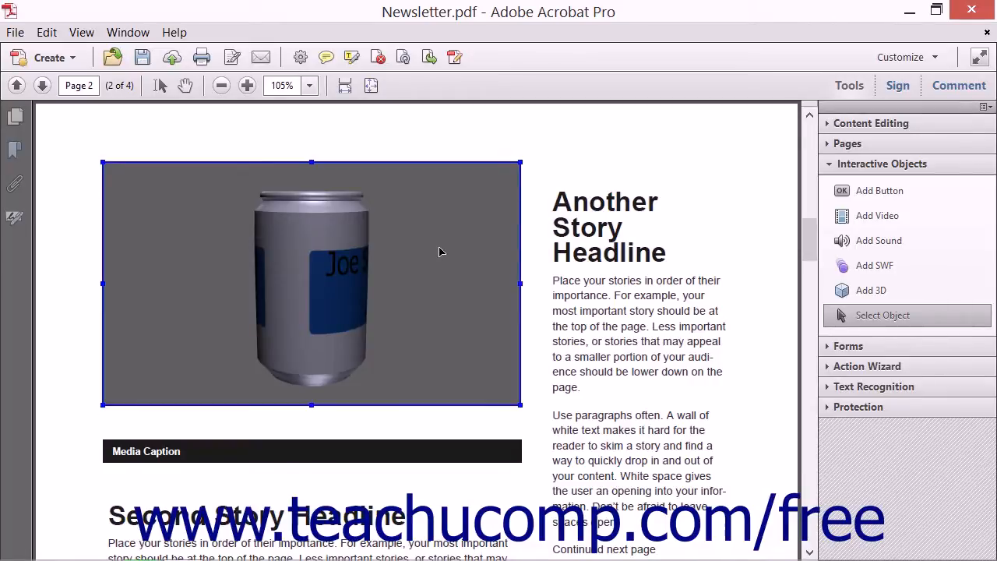
{"action": "mouse_move", "coordinate": [499, 407]}
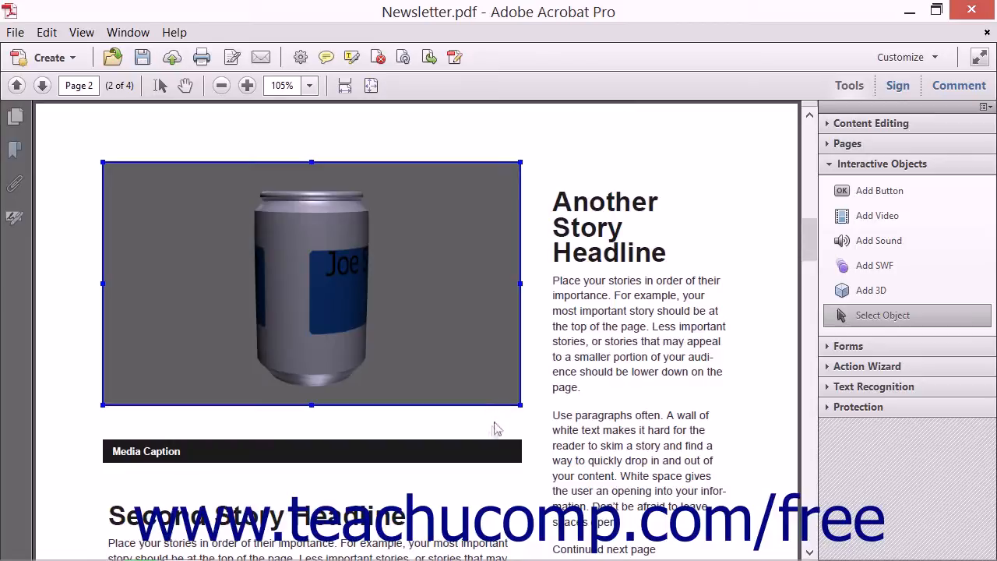
{"action": "mouse_move", "coordinate": [518, 403]}
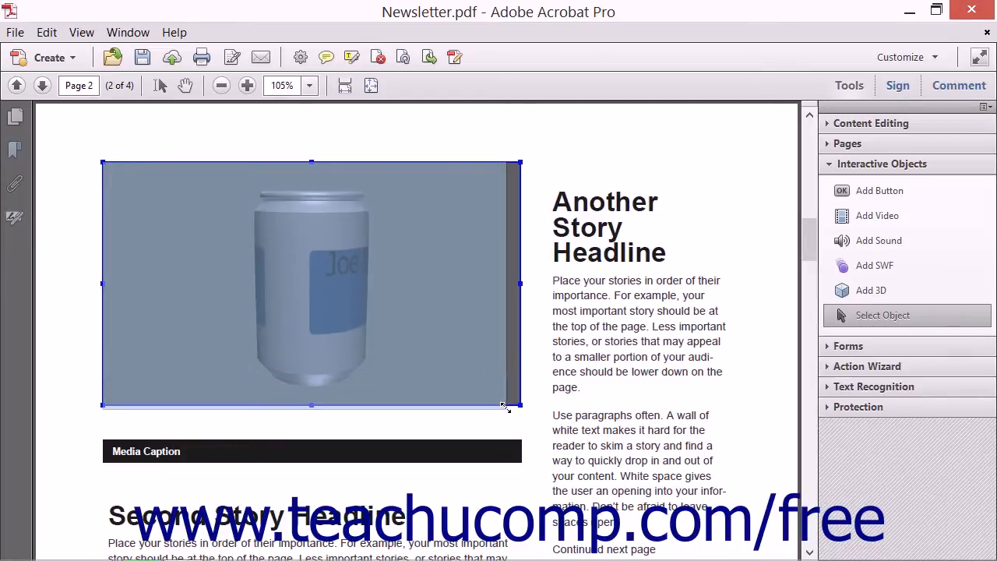
{"action": "left_click_drag", "start_coordinate": [505, 405], "coordinate": [518, 440]}
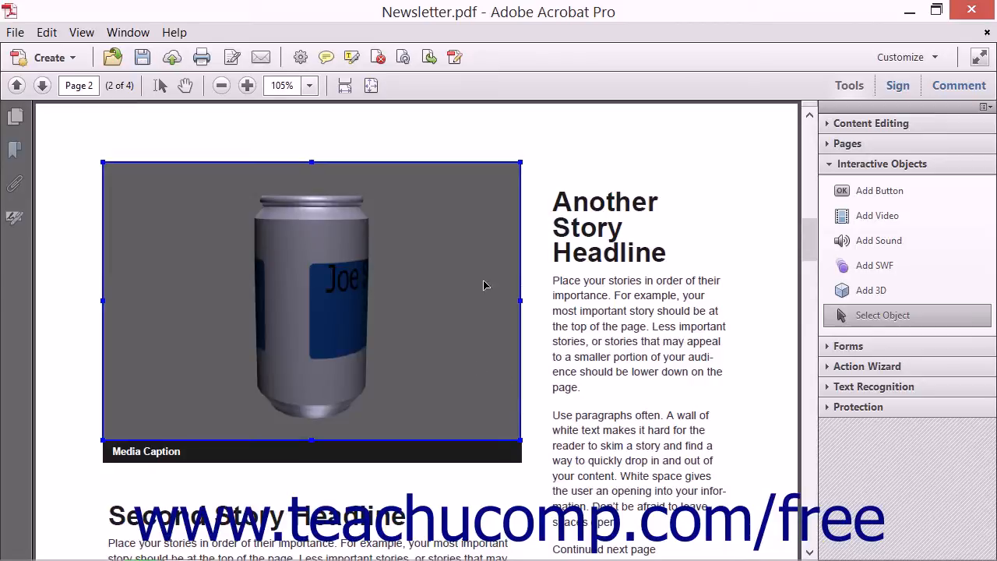
{"action": "mouse_move", "coordinate": [491, 268]}
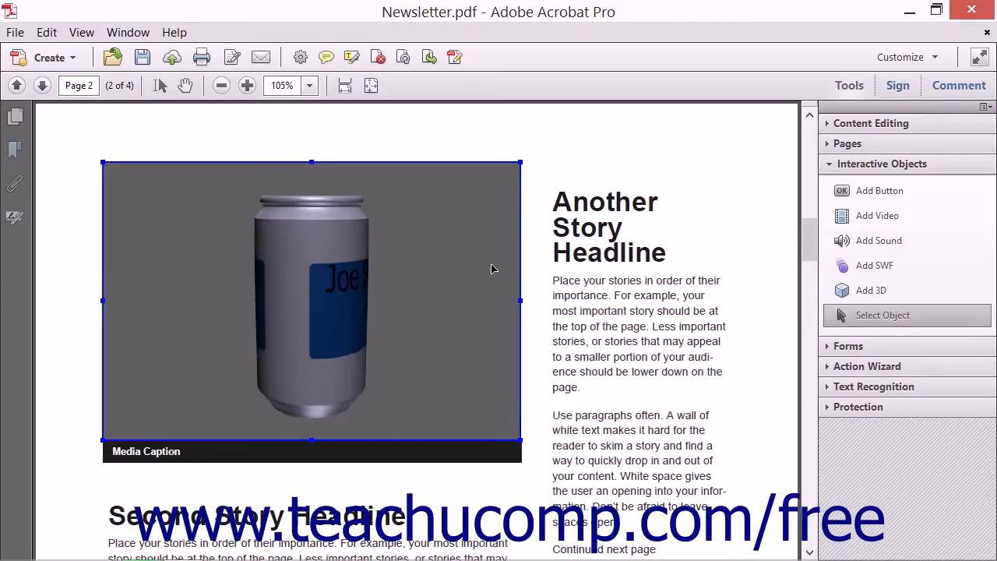
{"action": "mouse_move", "coordinate": [435, 263]}
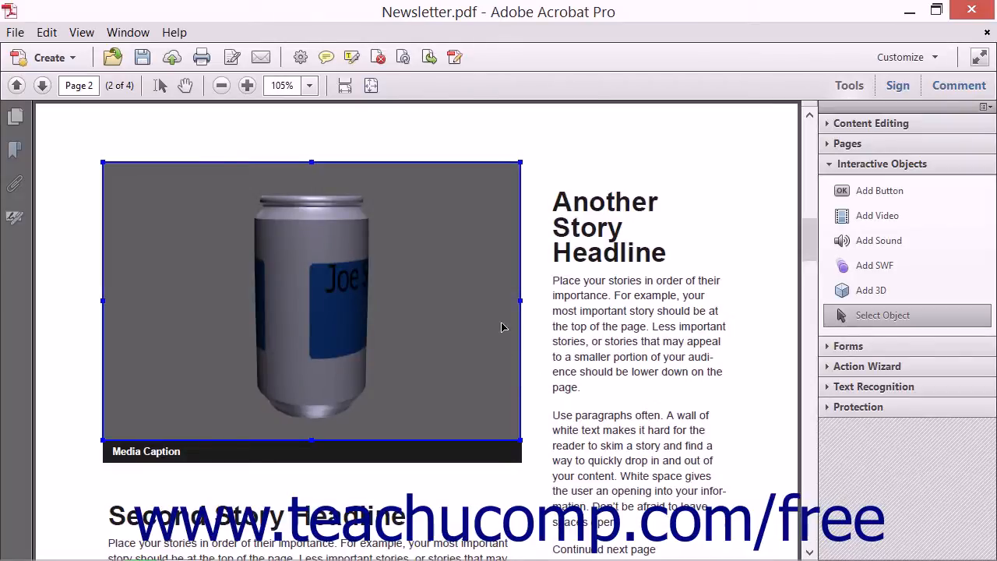
{"action": "mouse_move", "coordinate": [507, 322]}
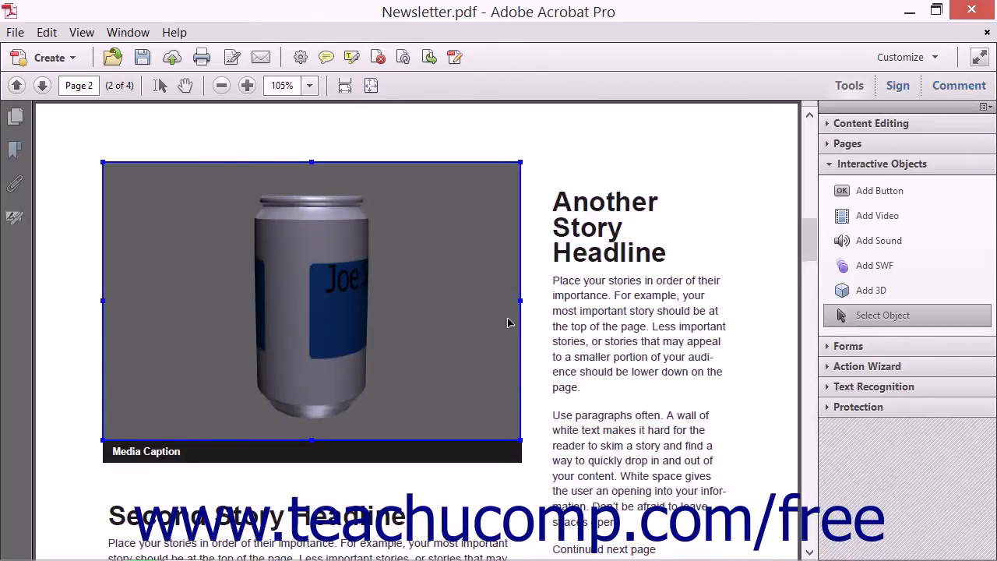
{"action": "mouse_move", "coordinate": [479, 292]}
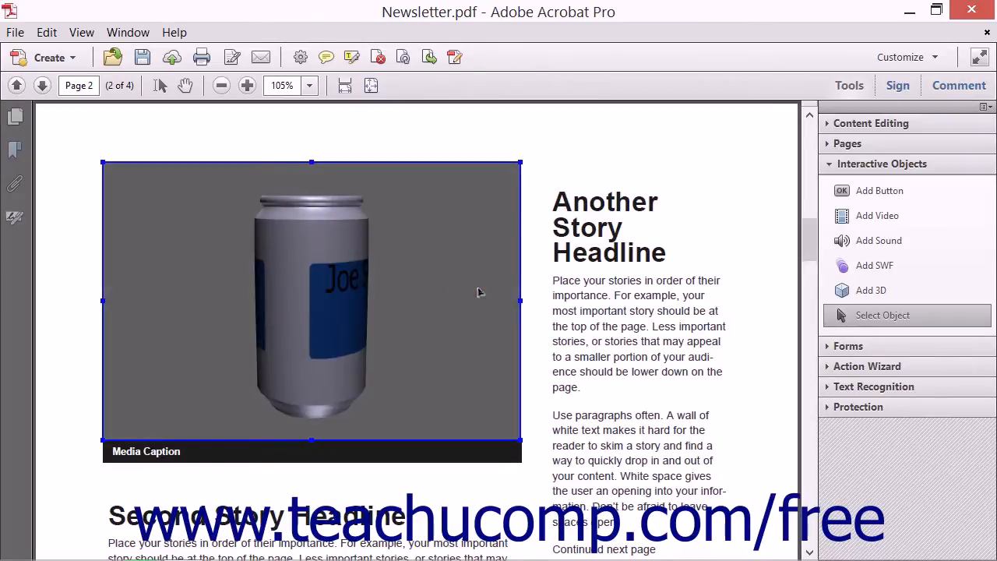